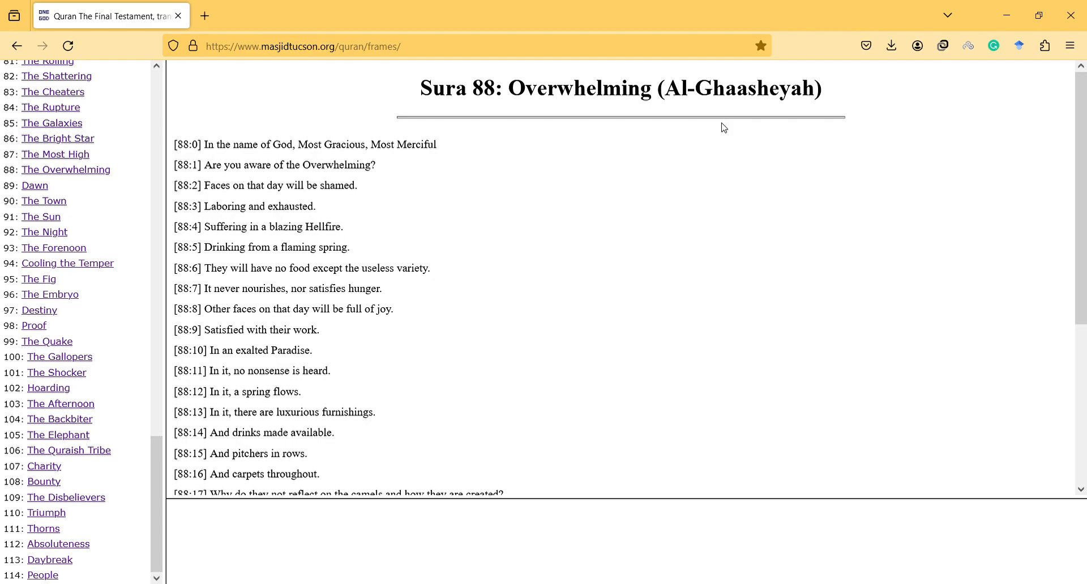
{"action": "mouse_move", "coordinate": [559, 109]}
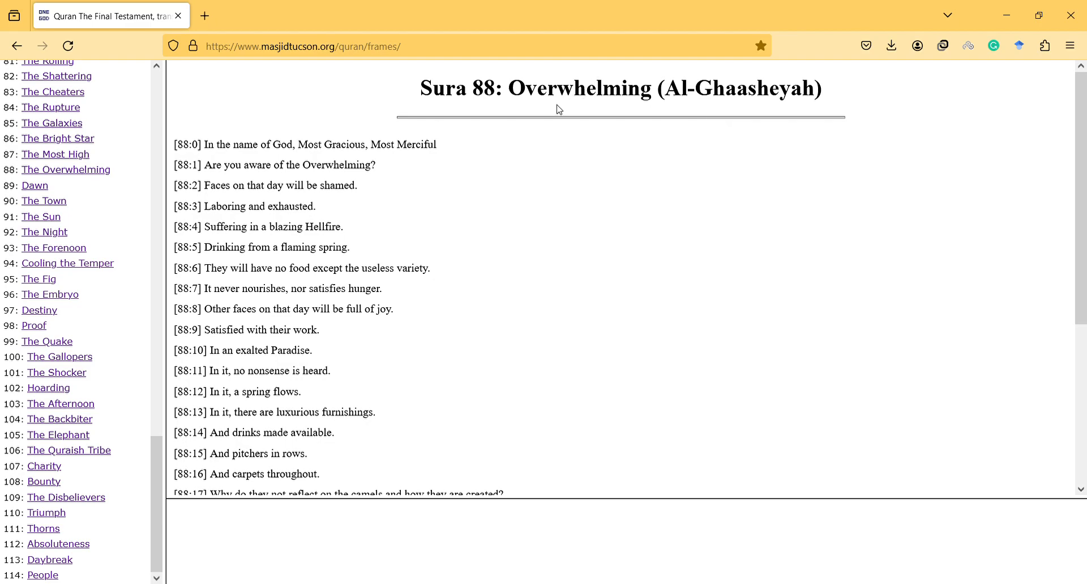
{"action": "mouse_move", "coordinate": [491, 130]}
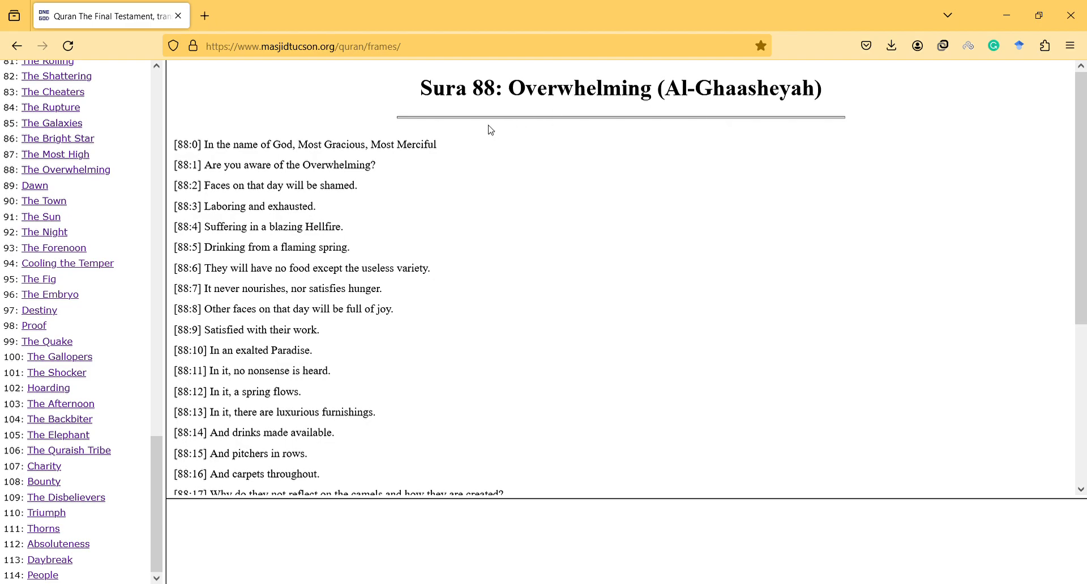
{"action": "mouse_move", "coordinate": [453, 145]}
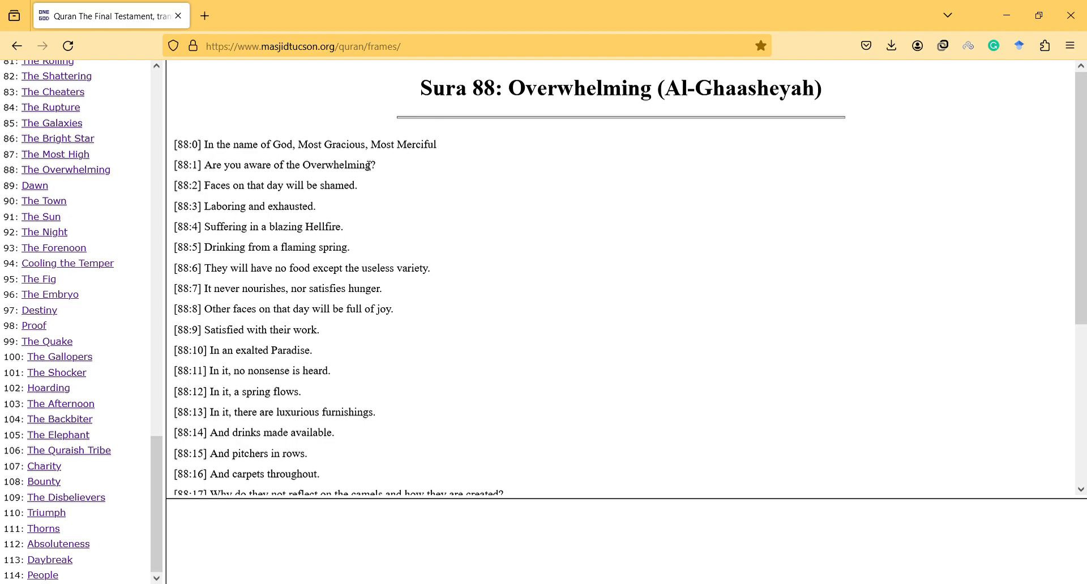
- Highlight verses 88:1–3, 88:5–6, 88:8–9 and 88:11–13 while reading down the page
{"action": "double_click", "coordinate": [305, 165]}
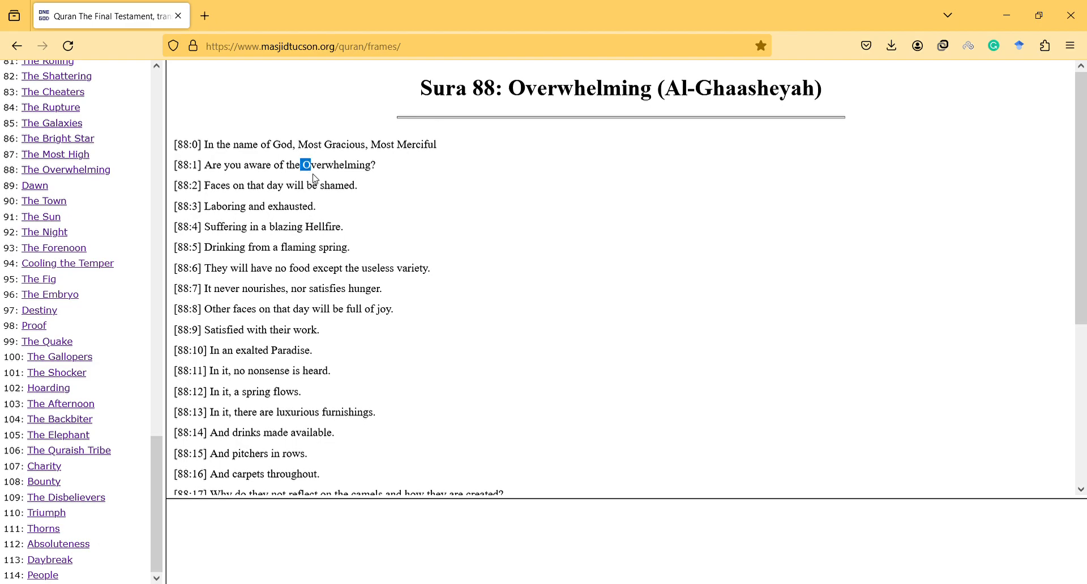
{"action": "left_click_drag", "start_coordinate": [300, 165], "coordinate": [316, 206]}
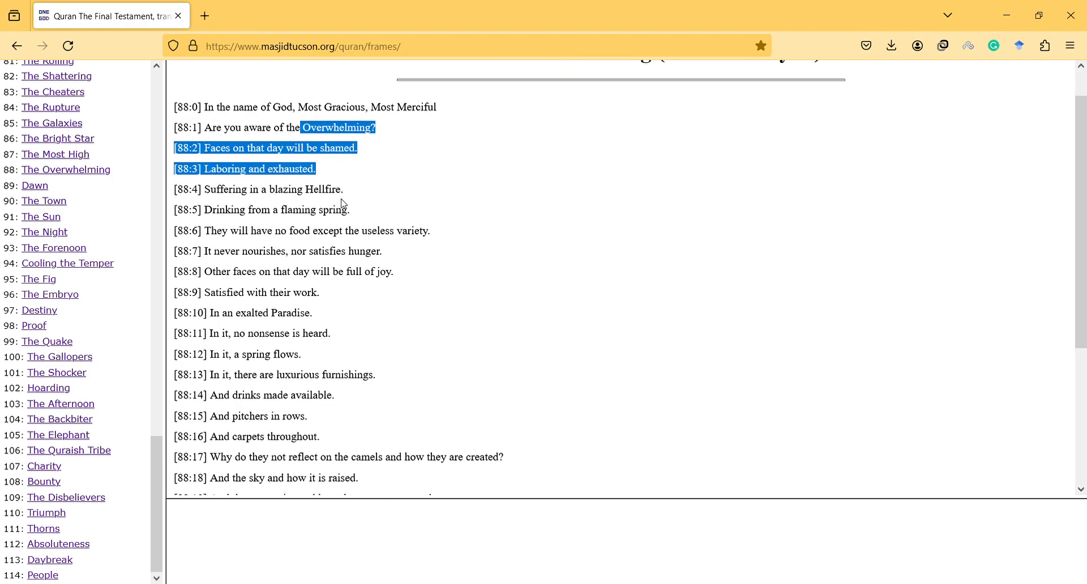
{"action": "scroll", "scroll_direction": "down", "scroll_amount": 3}
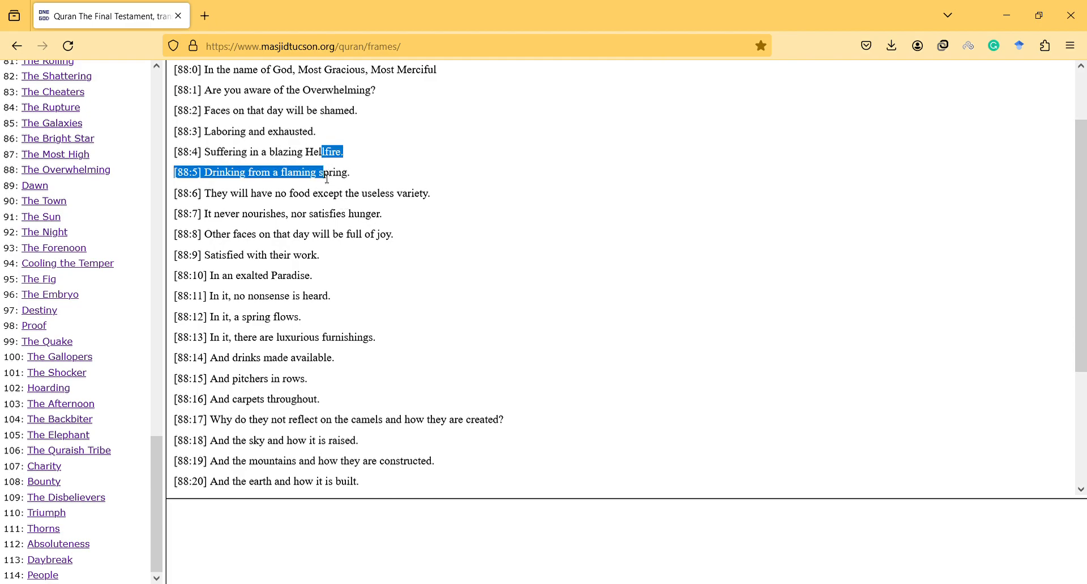
{"action": "left_click_drag", "start_coordinate": [322, 173], "coordinate": [319, 193]}
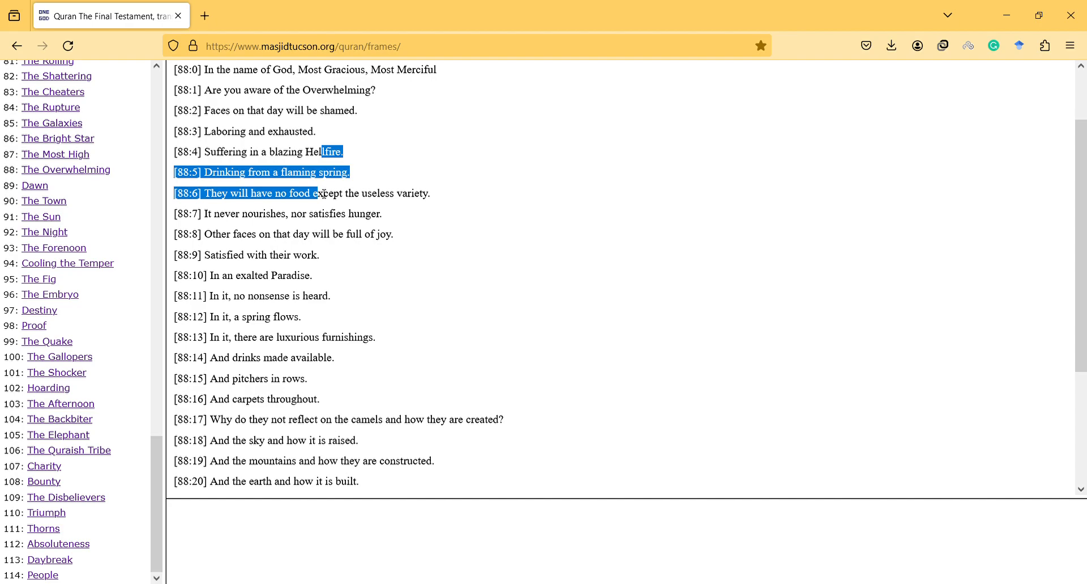
{"action": "mouse_move", "coordinate": [324, 200]}
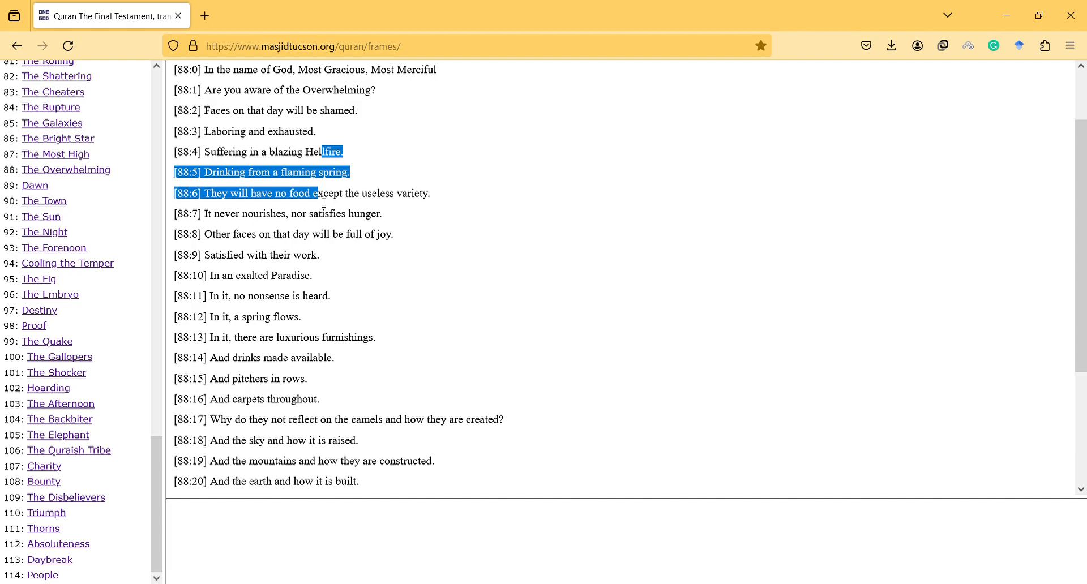
{"action": "mouse_move", "coordinate": [321, 226]}
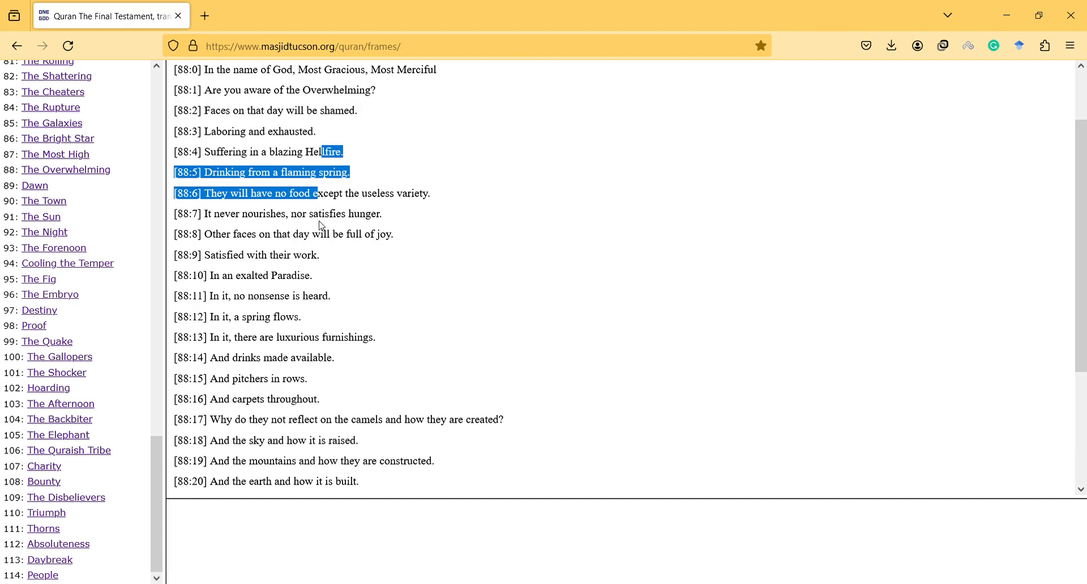
{"action": "left_click_drag", "start_coordinate": [319, 226], "coordinate": [319, 255]}
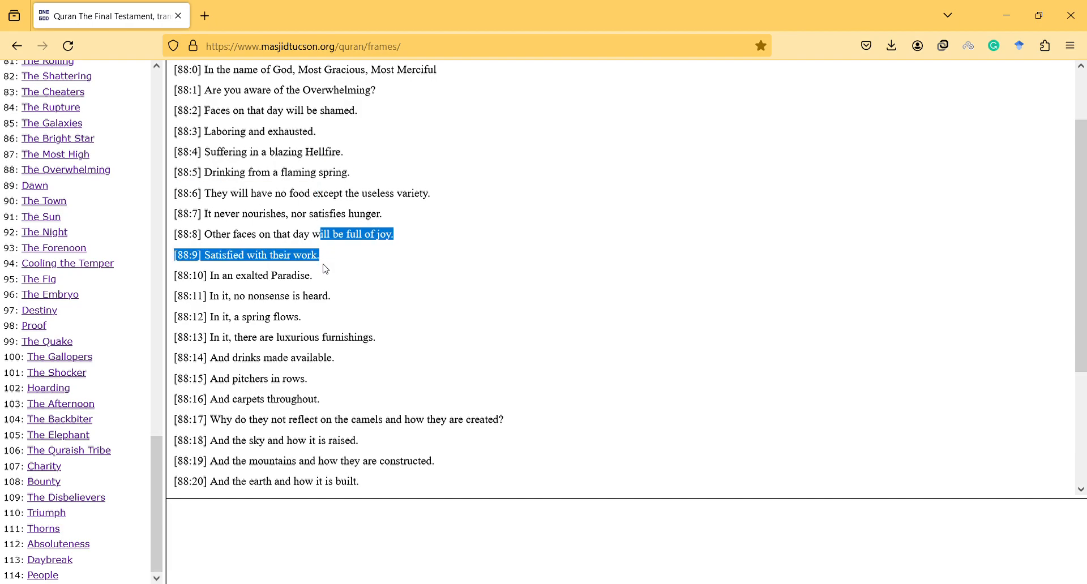
{"action": "left_click", "coordinate": [322, 271]}
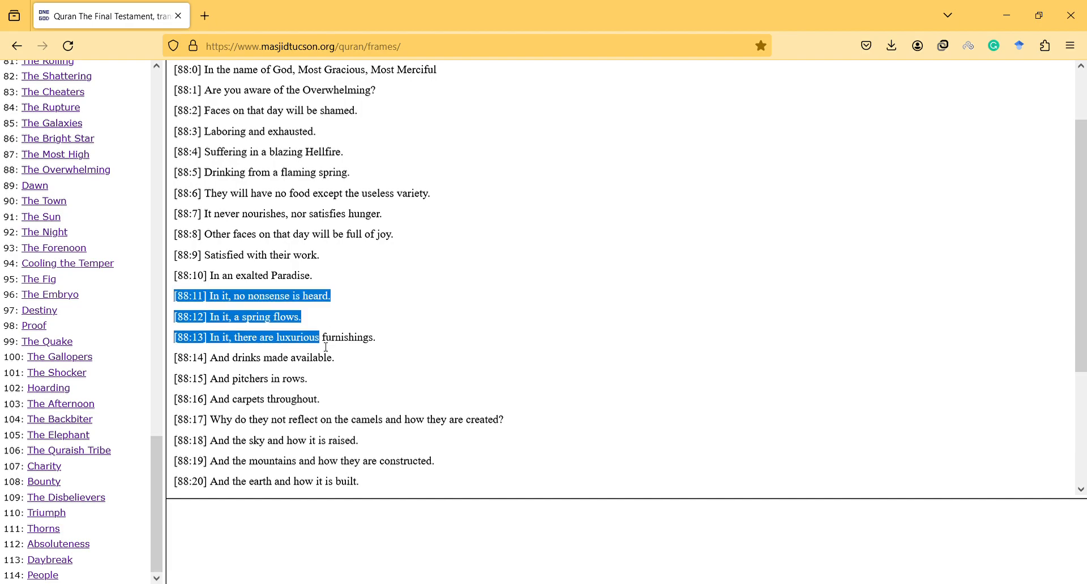
- Read down through verses 88:14–88:26 to the cumulative GOD frequency line
{"action": "scroll", "scroll_direction": "down", "scroll_amount": 3}
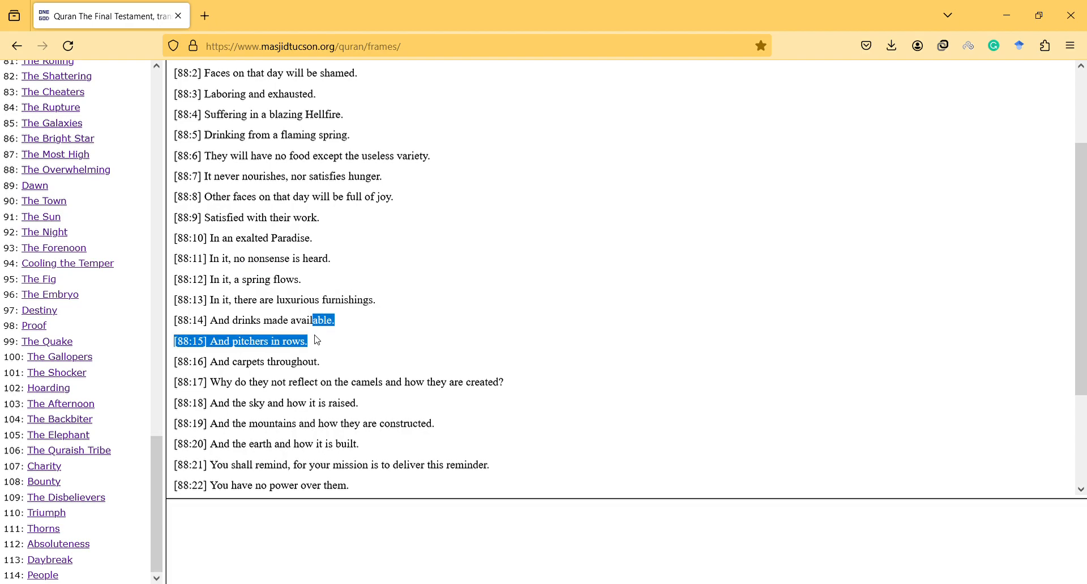
{"action": "mouse_move", "coordinate": [318, 353]}
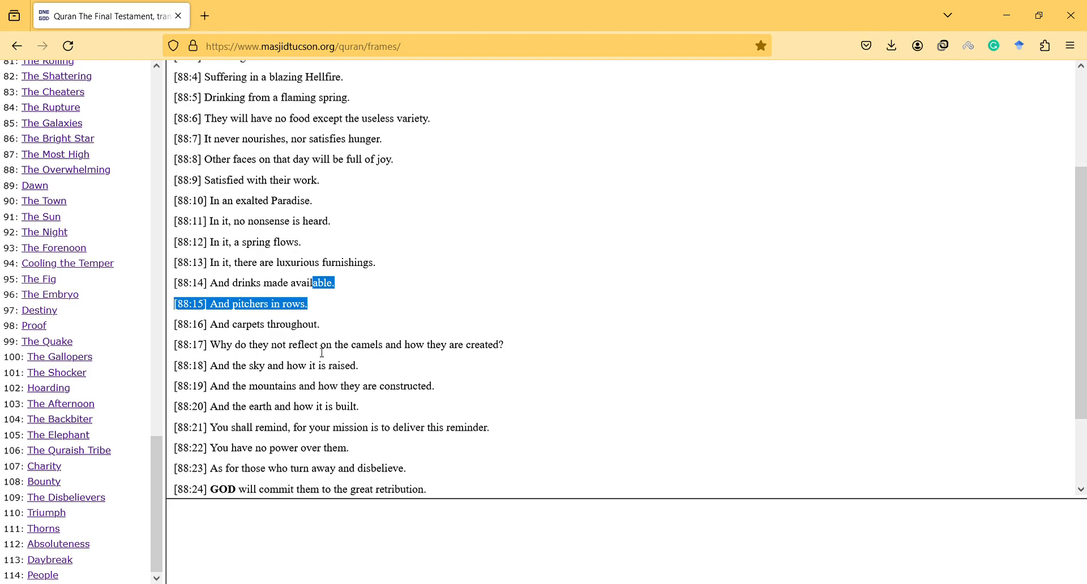
{"action": "scroll", "scroll_direction": "down", "scroll_amount": 3}
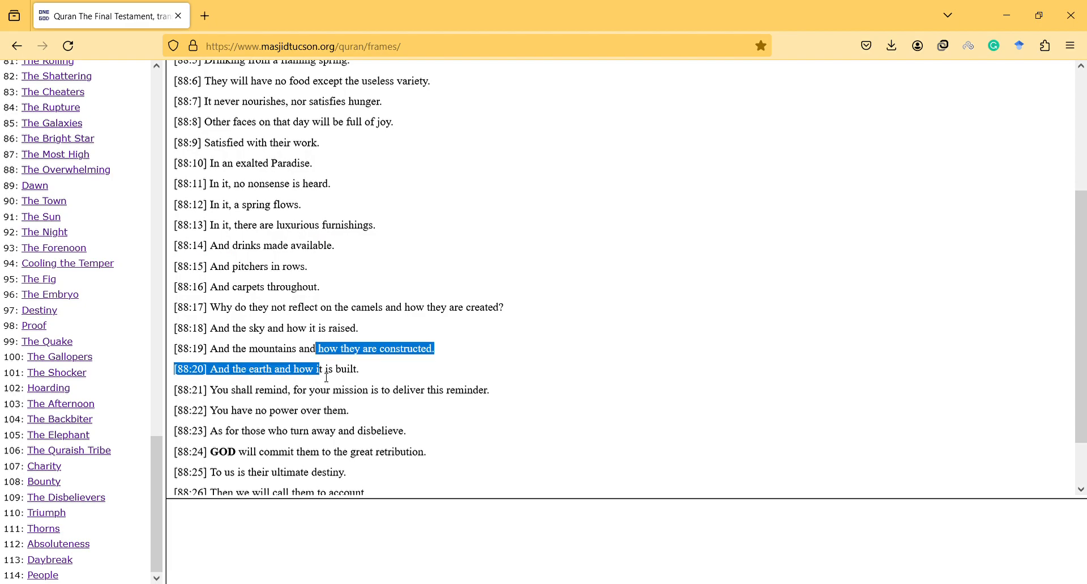
{"action": "scroll", "scroll_direction": "down", "scroll_amount": 3}
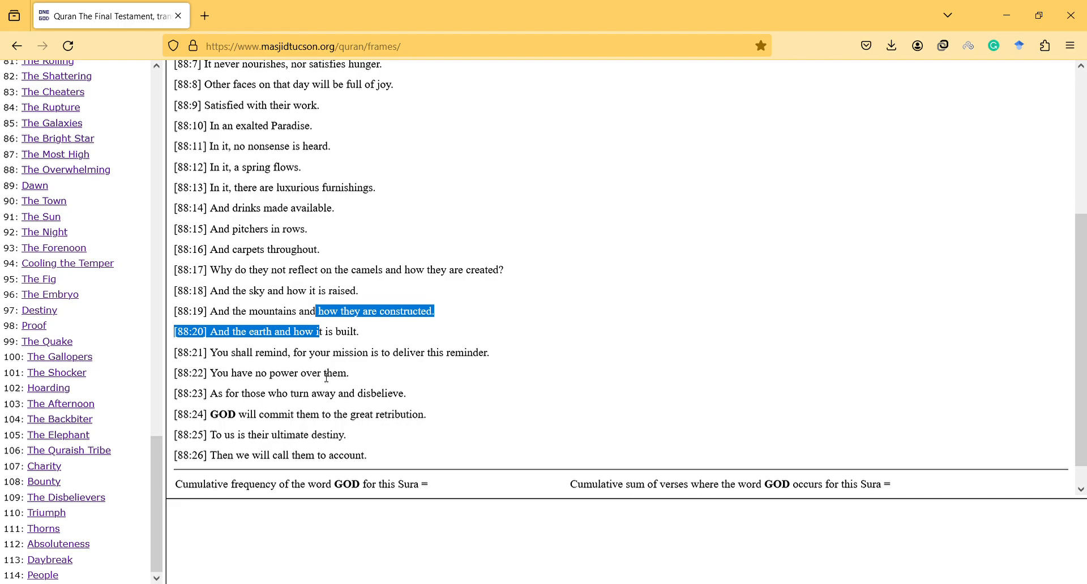
{"action": "mouse_move", "coordinate": [346, 346]}
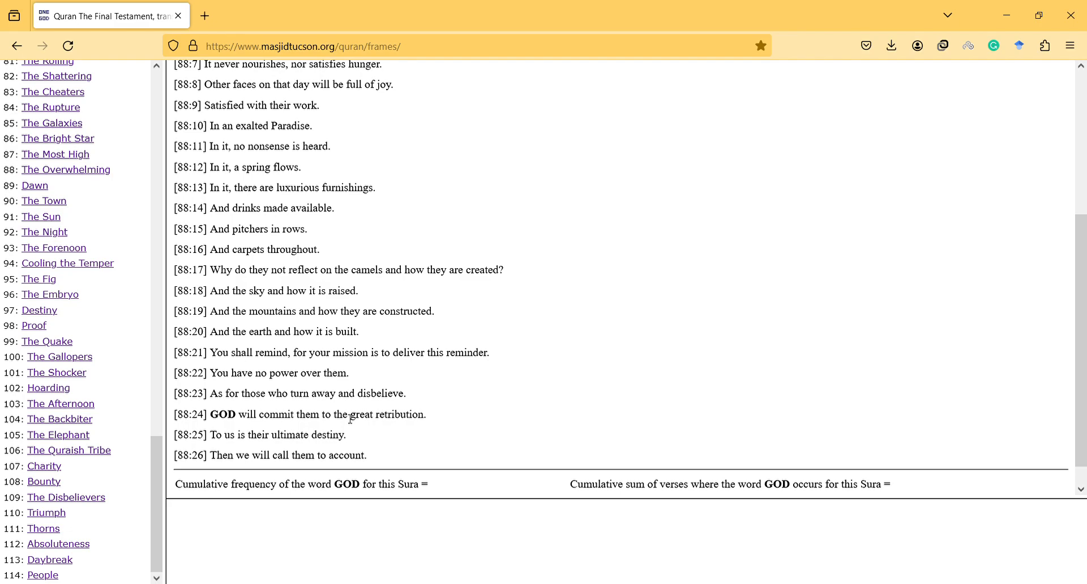
{"action": "left_click_drag", "start_coordinate": [352, 414], "coordinate": [355, 443]}
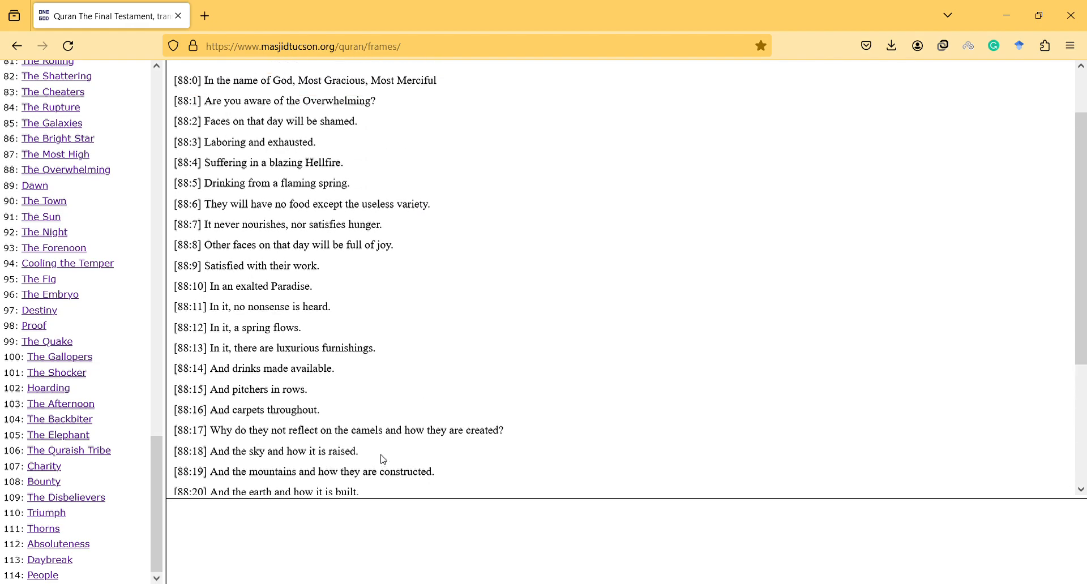
{"action": "mouse_move", "coordinate": [258, 210]}
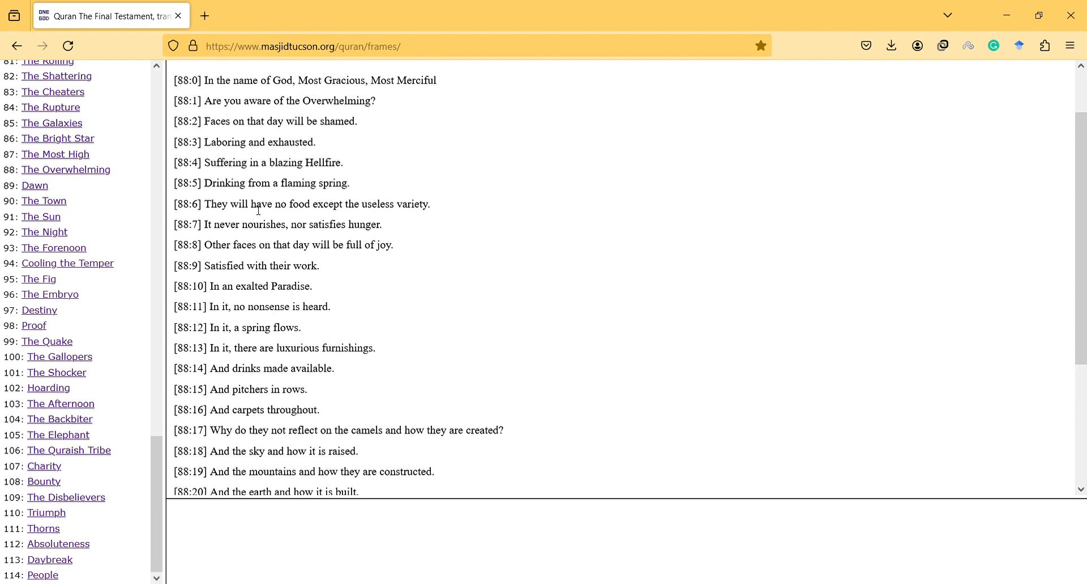
{"action": "left_click_drag", "start_coordinate": [252, 203], "coordinate": [251, 225]}
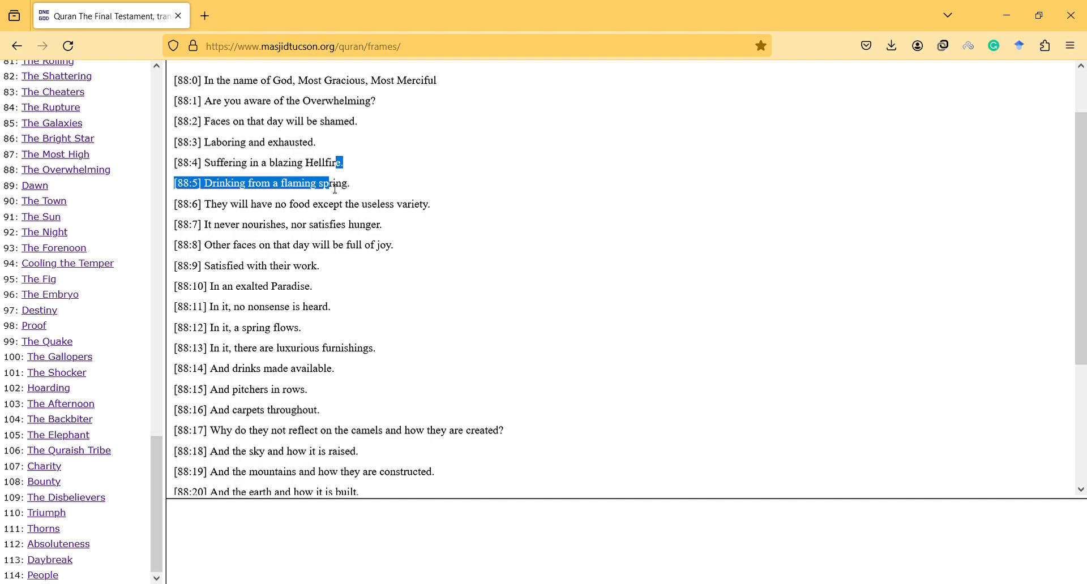
{"action": "mouse_move", "coordinate": [333, 205]}
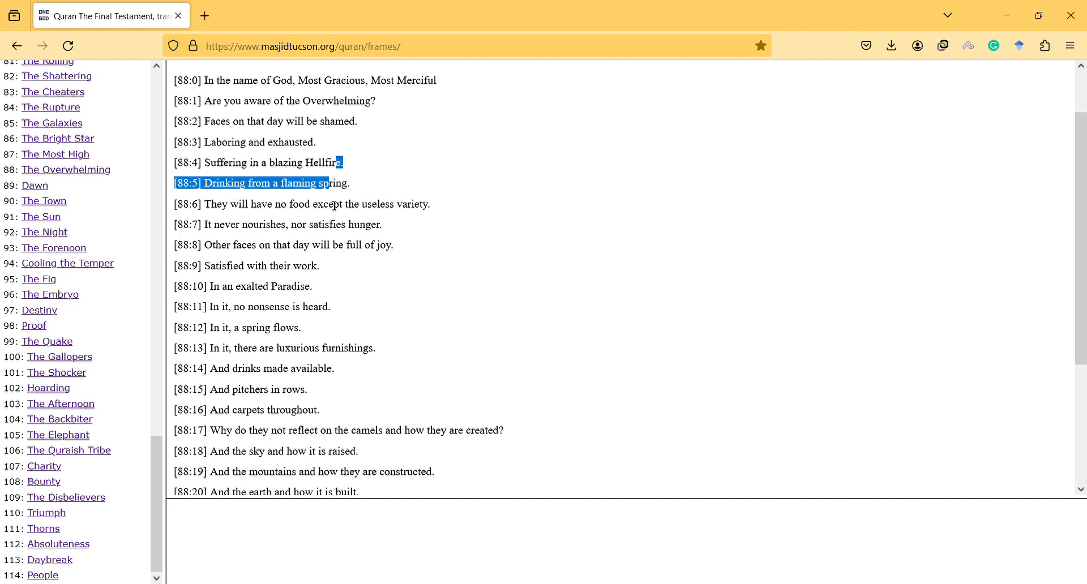
{"action": "mouse_move", "coordinate": [331, 309]}
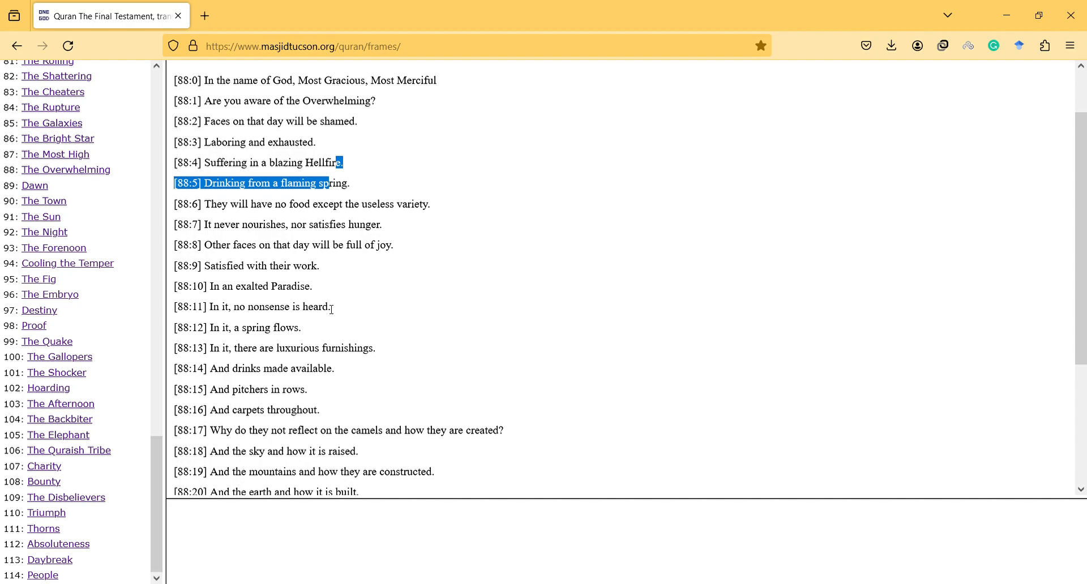
{"action": "mouse_move", "coordinate": [361, 97]}
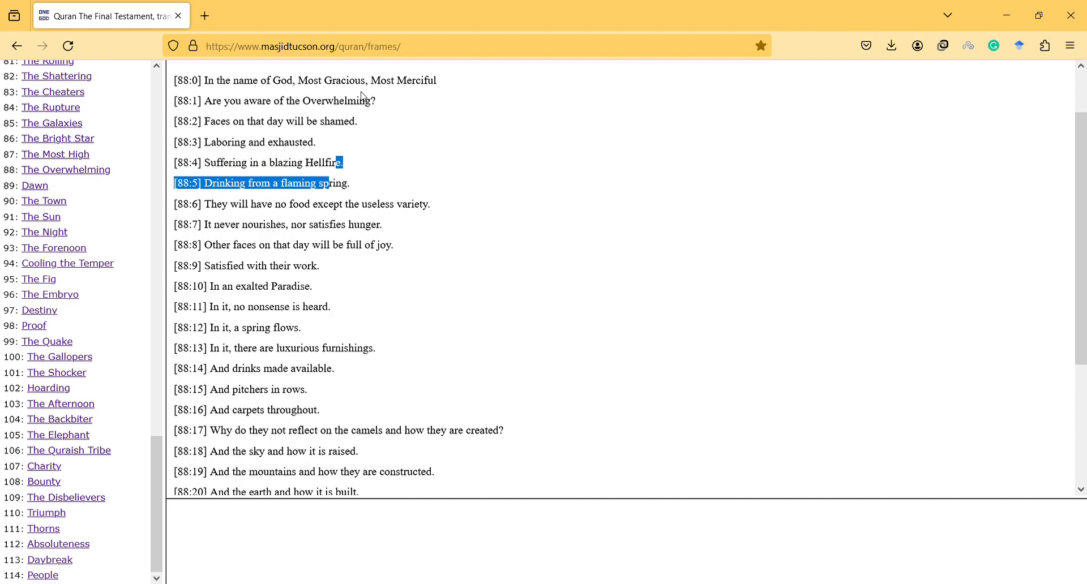
{"action": "mouse_move", "coordinate": [326, 148]}
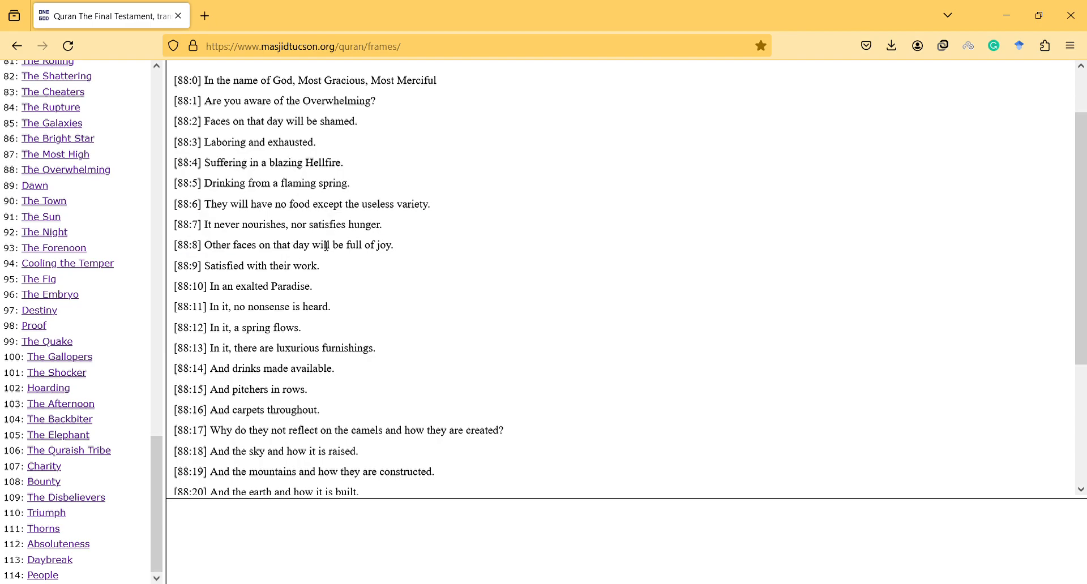
{"action": "mouse_move", "coordinate": [331, 157]}
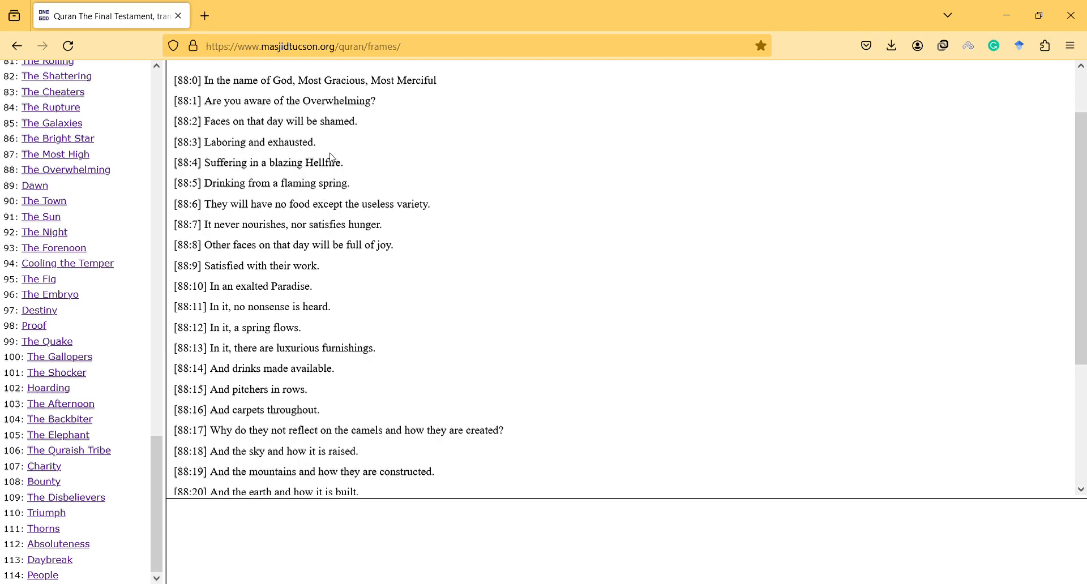
{"action": "left_click_drag", "start_coordinate": [332, 162], "coordinate": [313, 245]}
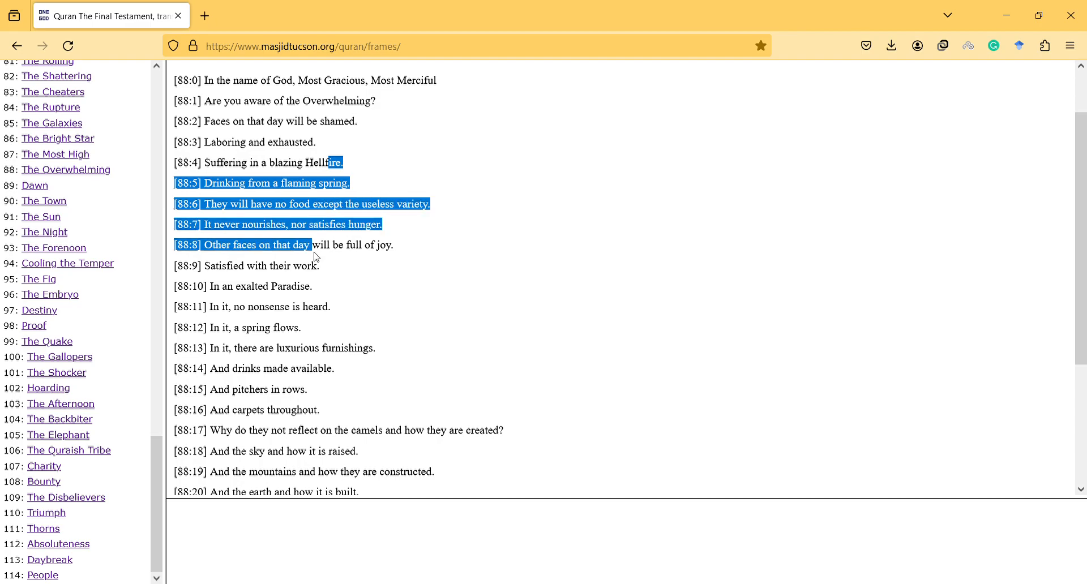
{"action": "left_click_drag", "start_coordinate": [314, 256], "coordinate": [314, 204]}
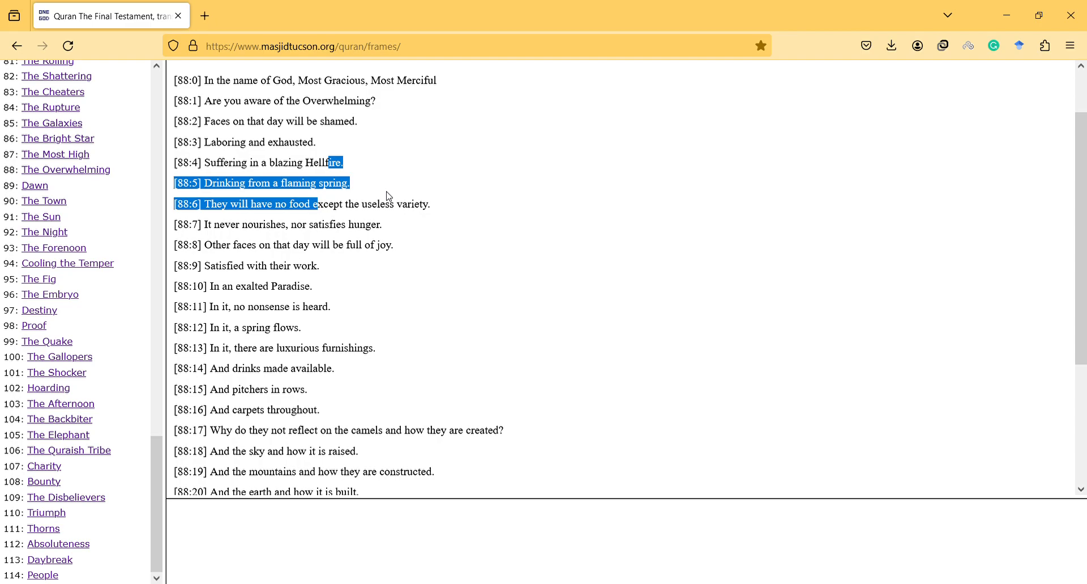
{"action": "left_click", "coordinate": [386, 231]}
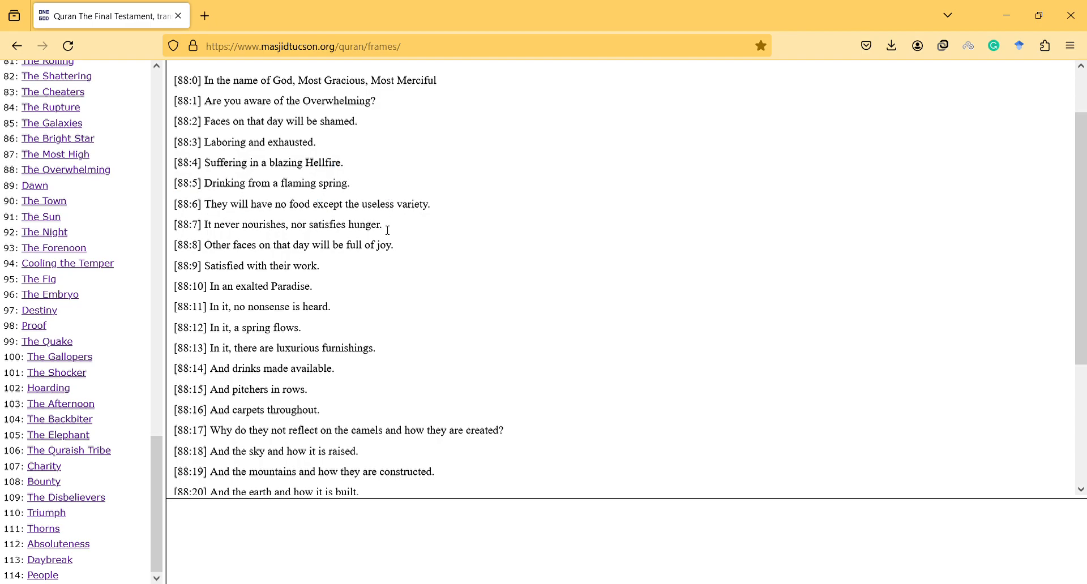
{"action": "mouse_move", "coordinate": [340, 158]}
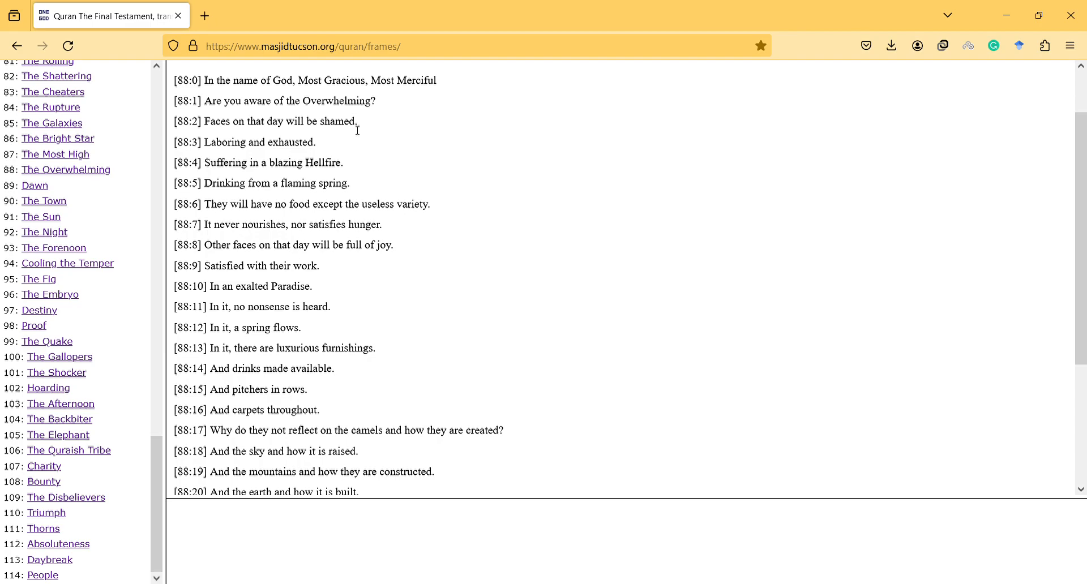
{"action": "mouse_move", "coordinate": [337, 138]}
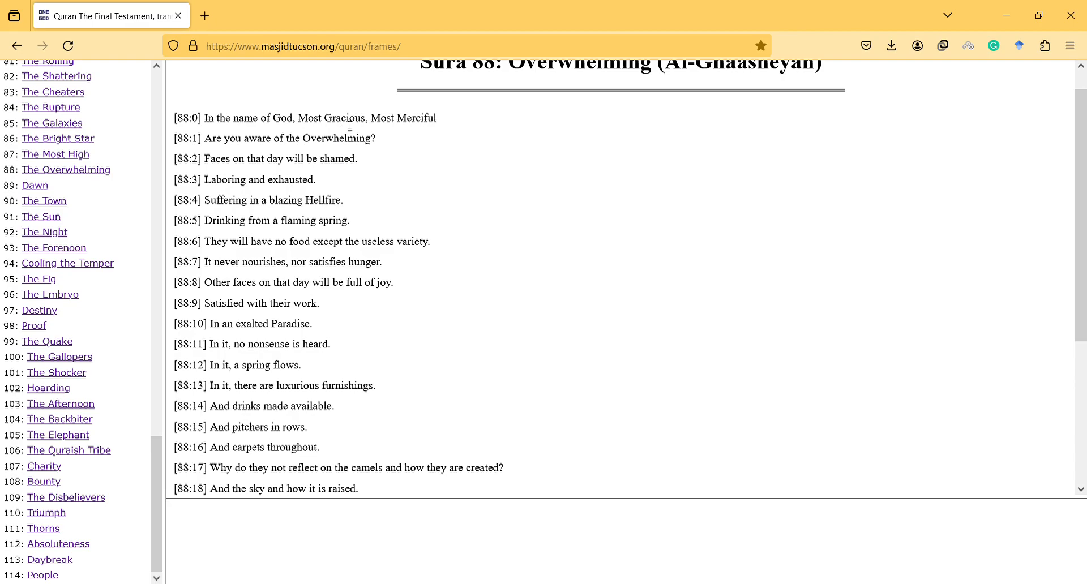
{"action": "left_click_drag", "start_coordinate": [346, 117], "coordinate": [333, 159]}
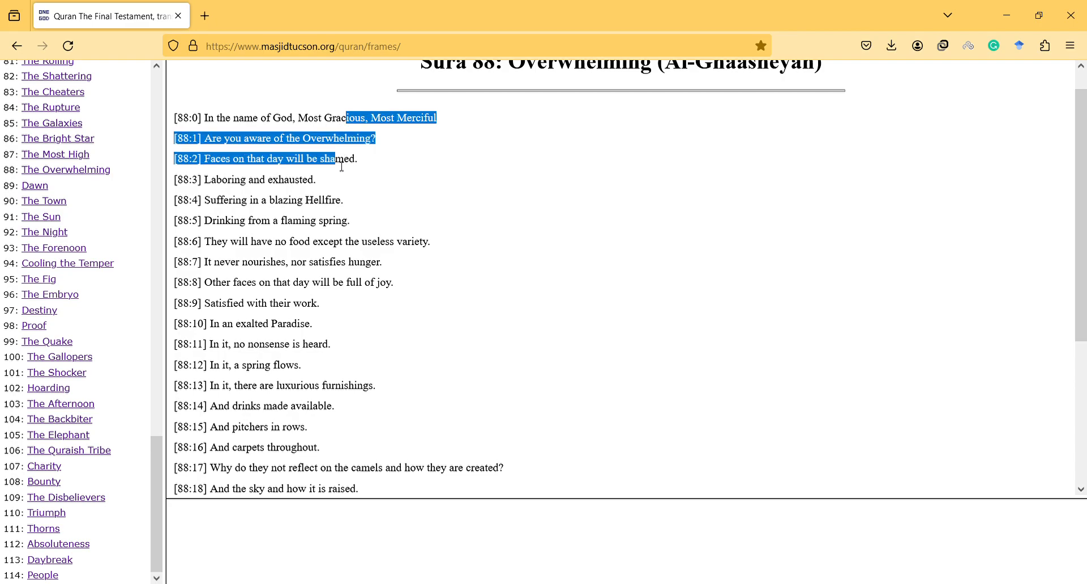
{"action": "scroll", "scroll_direction": "down", "scroll_amount": 3}
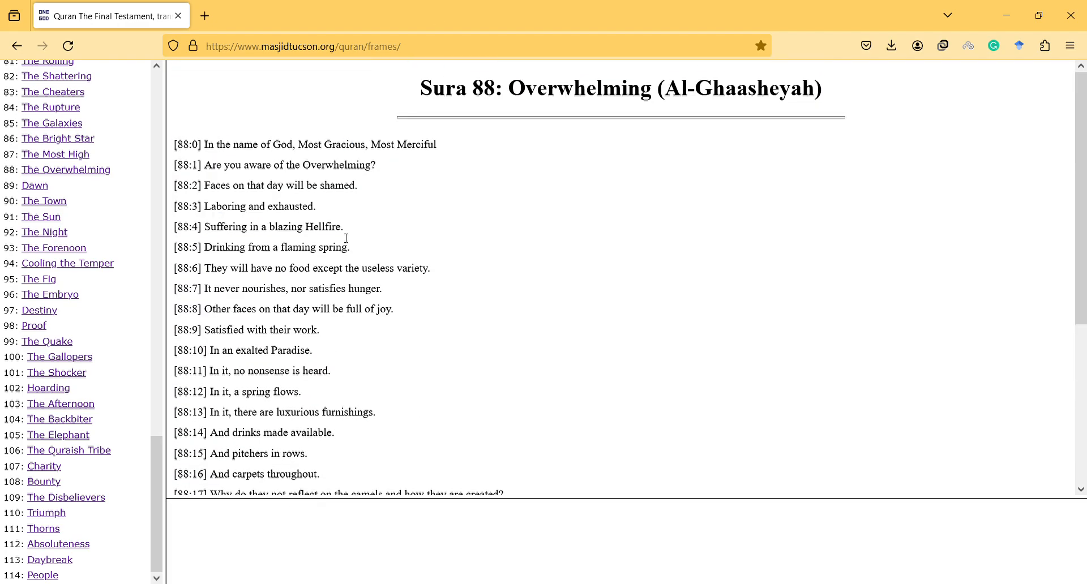
{"action": "scroll", "scroll_direction": "down", "scroll_amount": 3}
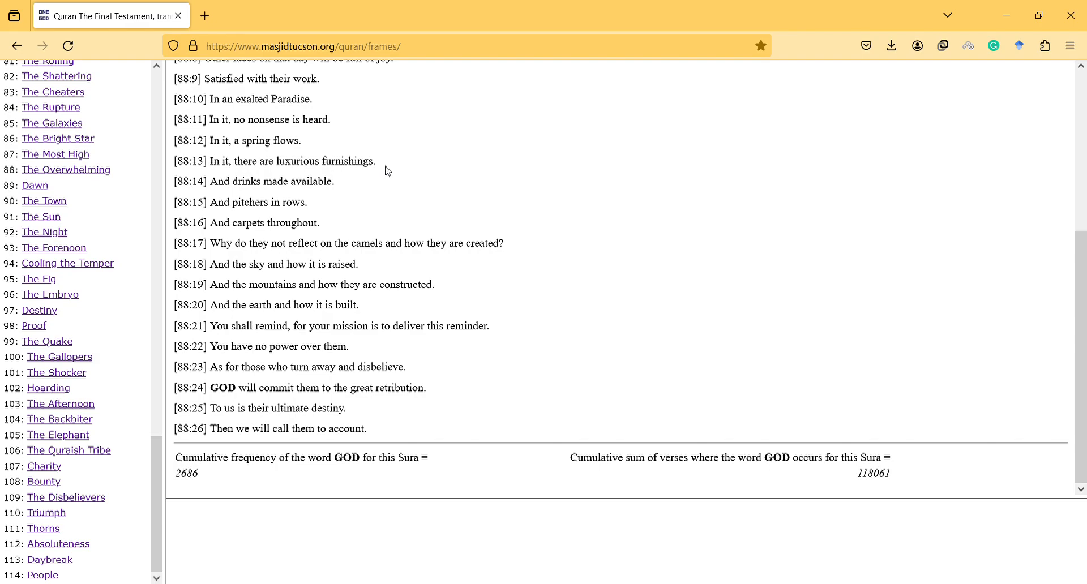
{"action": "mouse_move", "coordinate": [386, 159]}
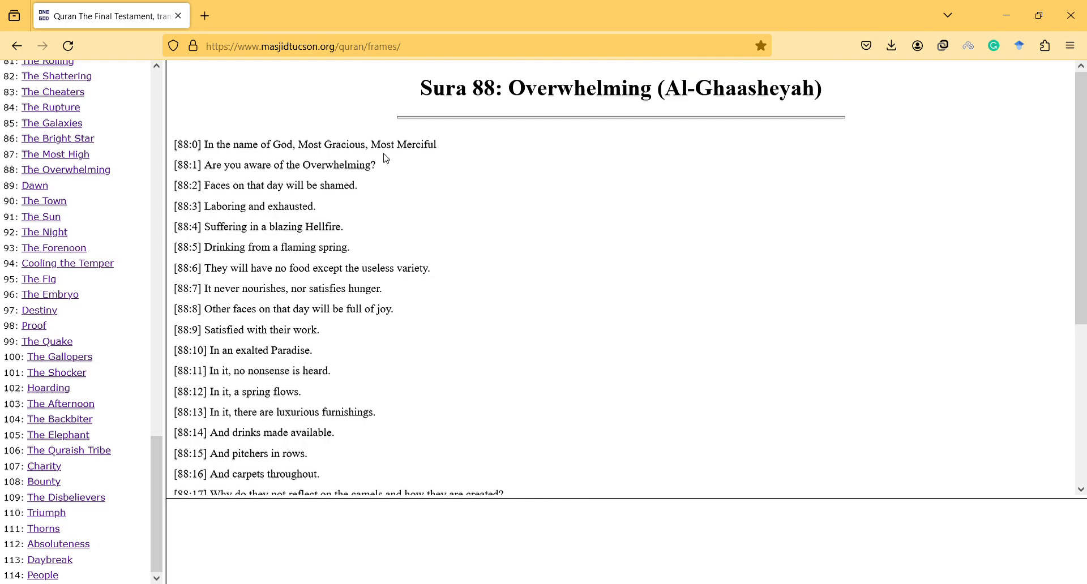
{"action": "mouse_move", "coordinate": [442, 6]}
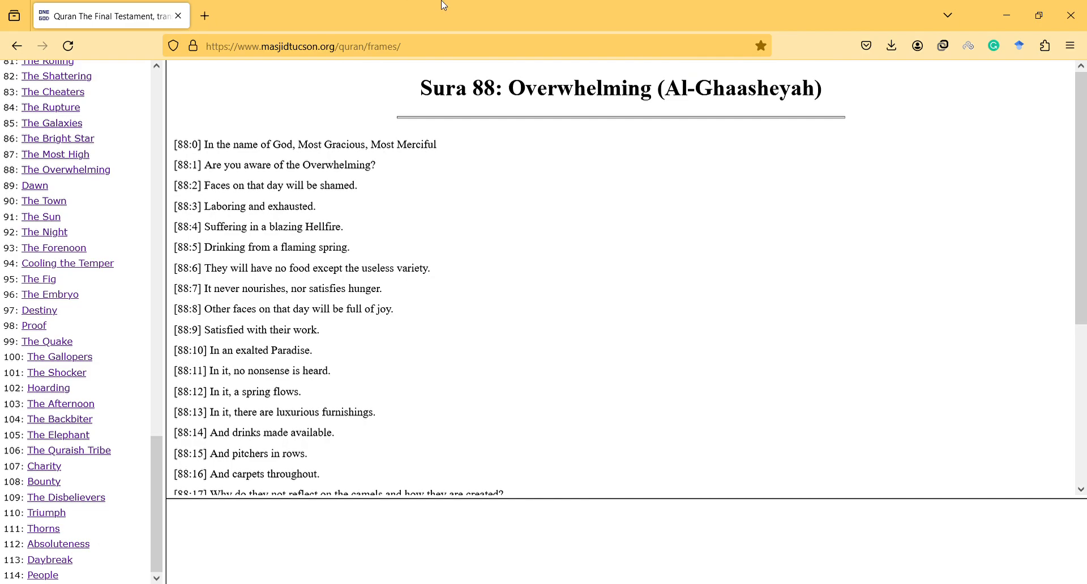